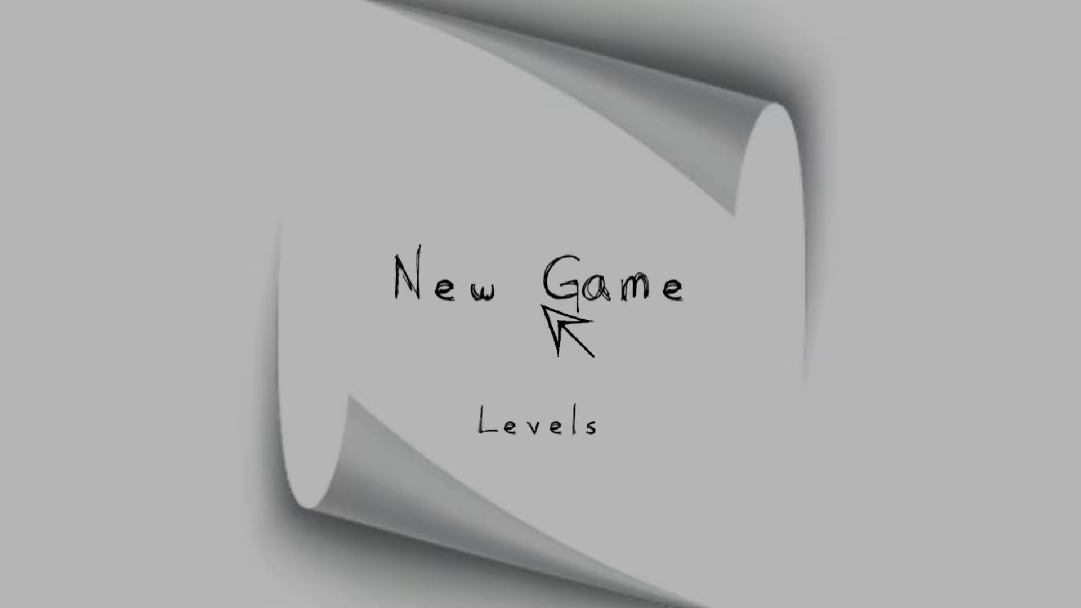
left_click(539, 282)
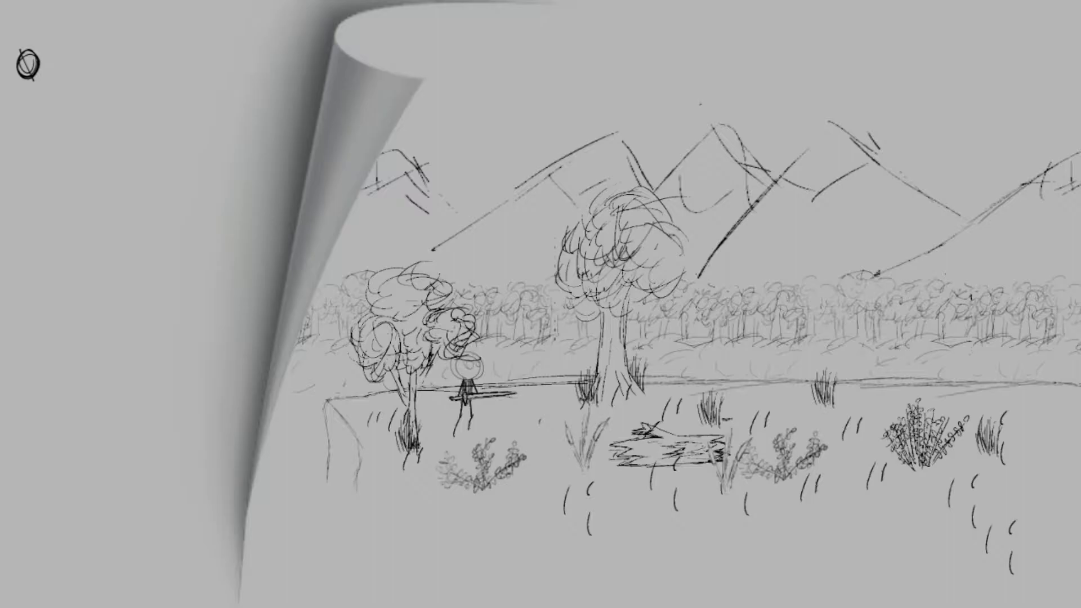